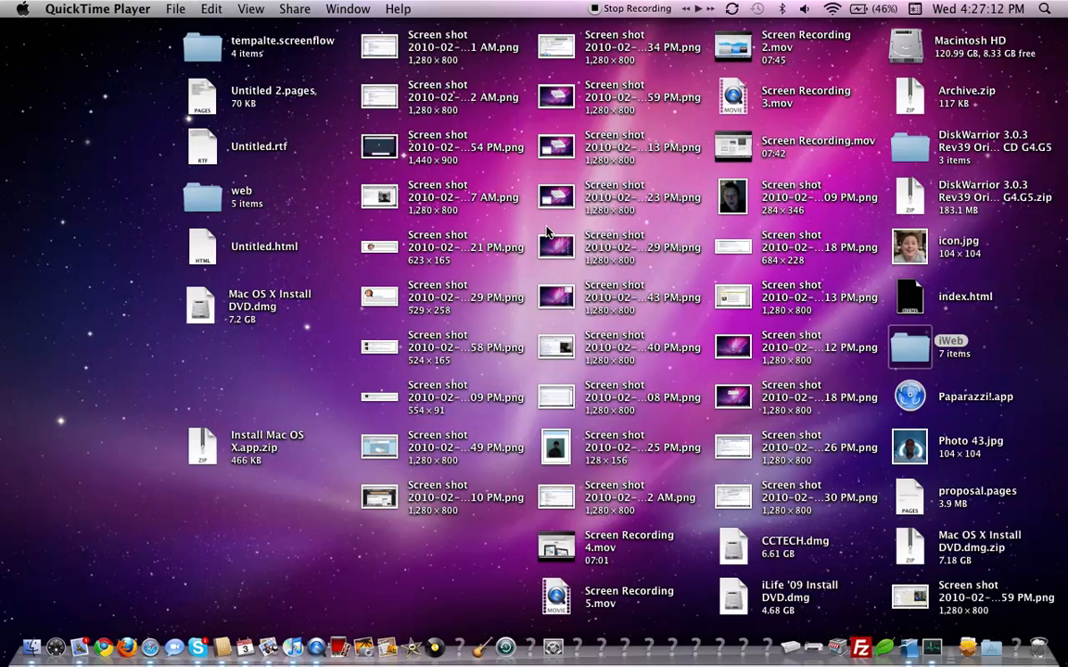
pyautogui.moveTo(230, 382)
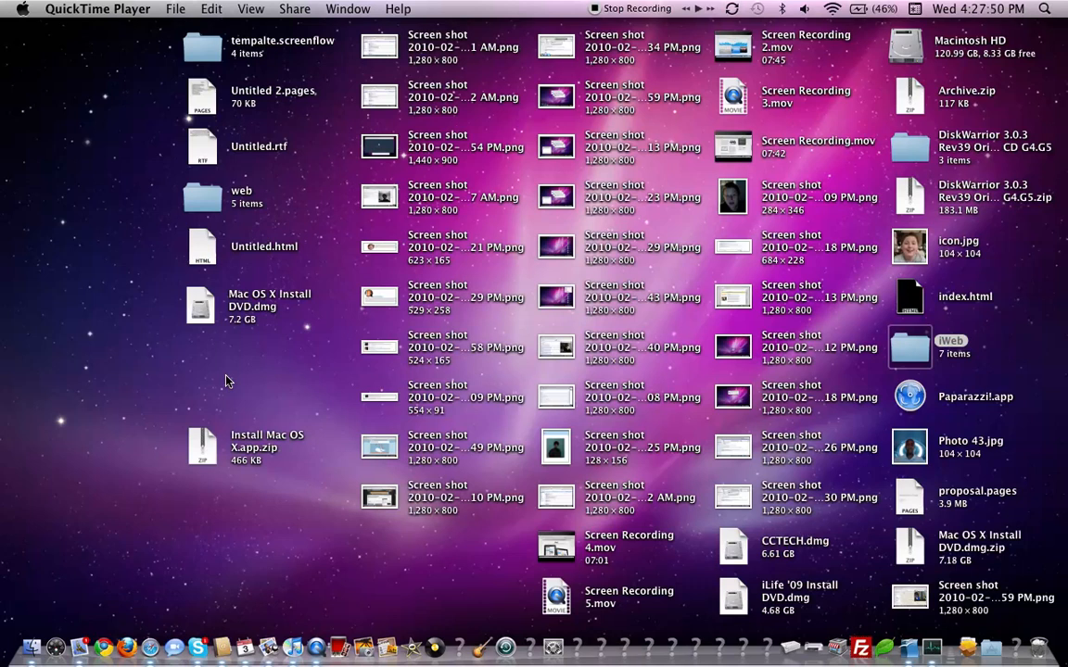
pyautogui.moveTo(171, 445)
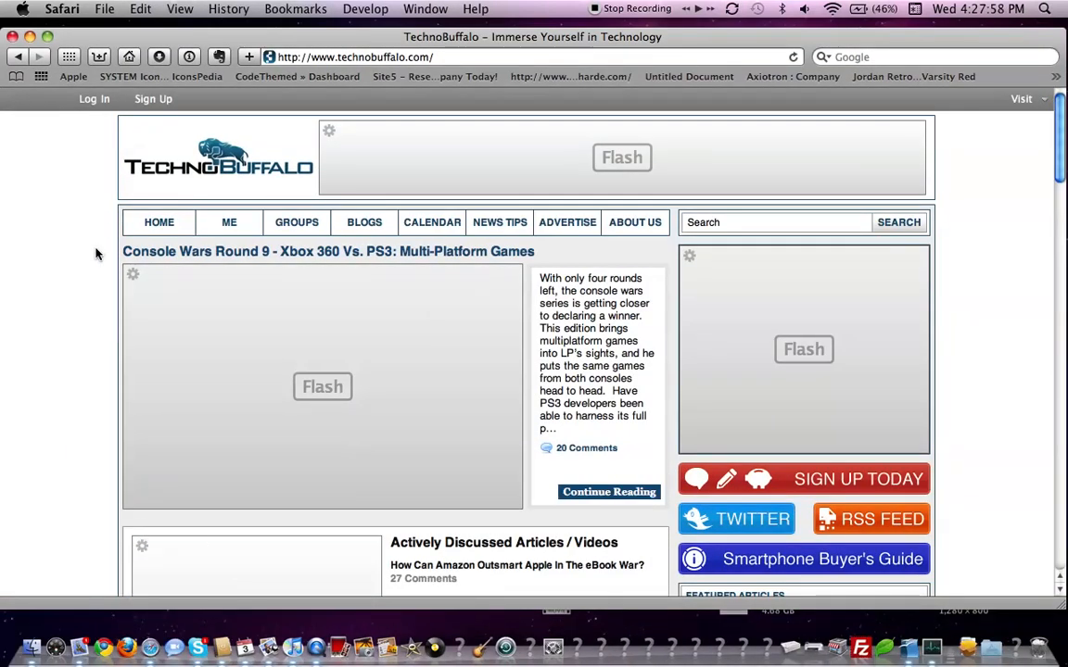
# Step: Load the Console Wars Vimeo video from its ClickToFlash placeholder, play it, then pause it
pyautogui.scroll(-3)
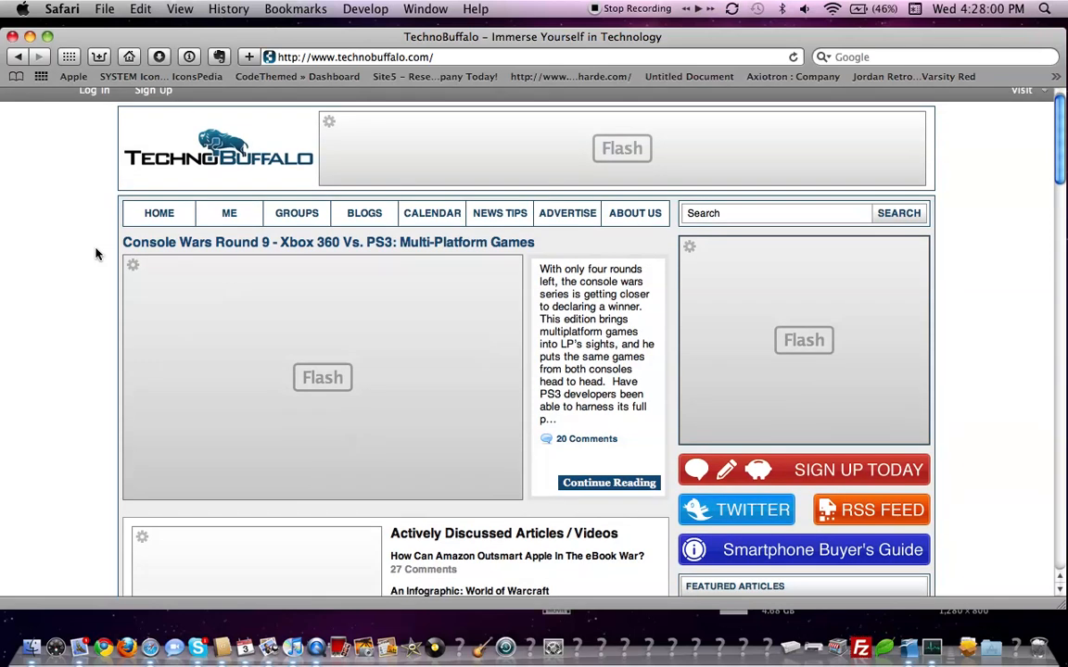
pyautogui.scroll(3)
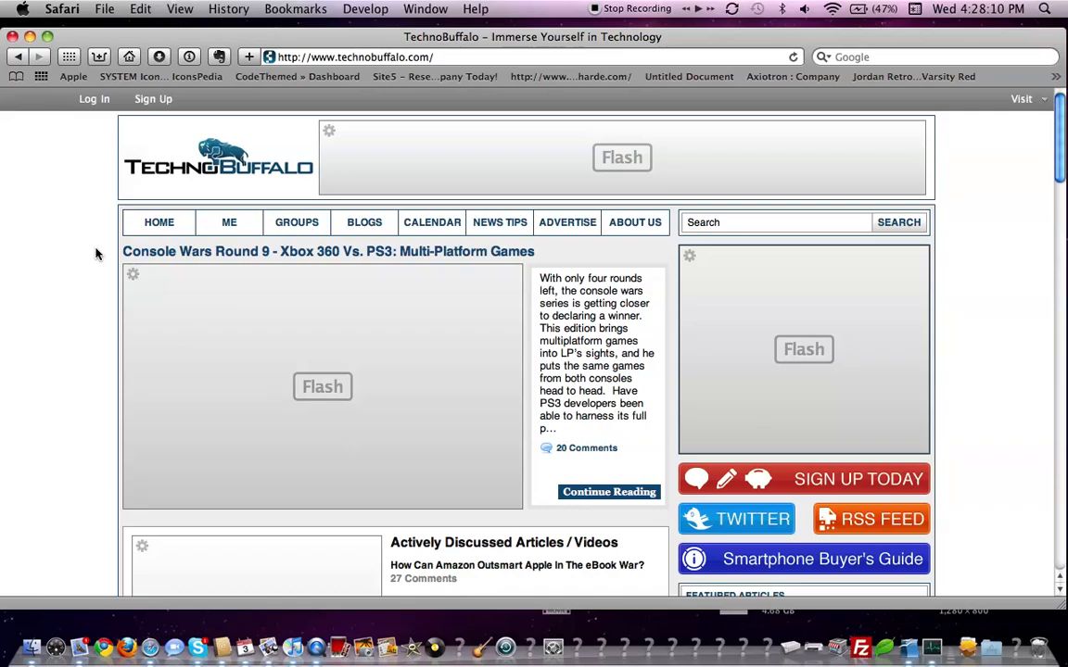
pyautogui.scroll(-3)
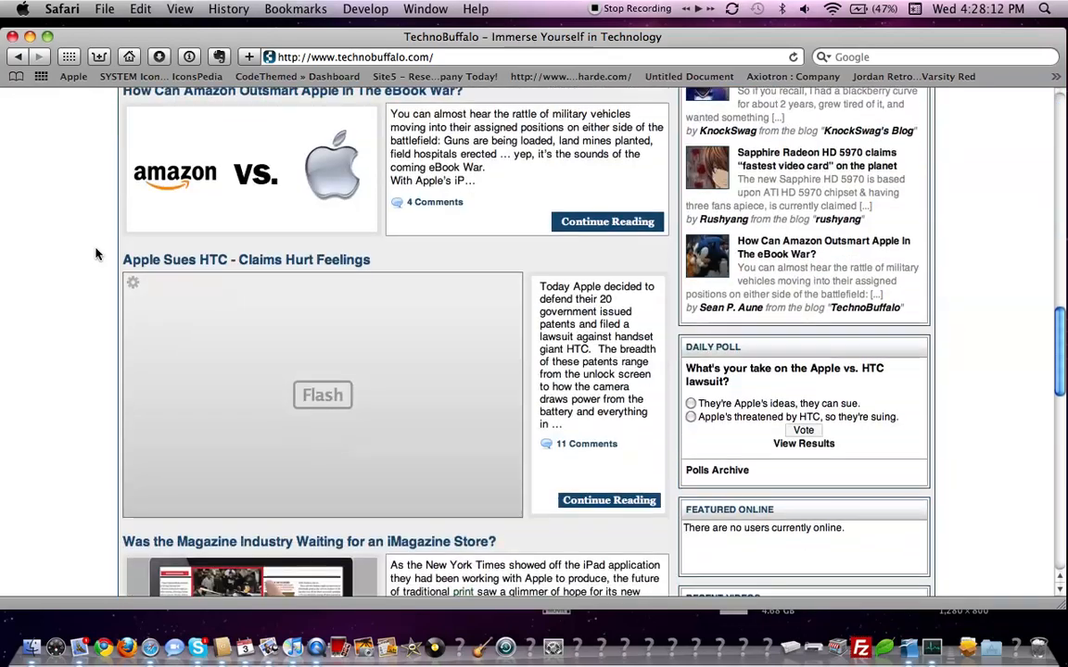
pyautogui.scroll(3)
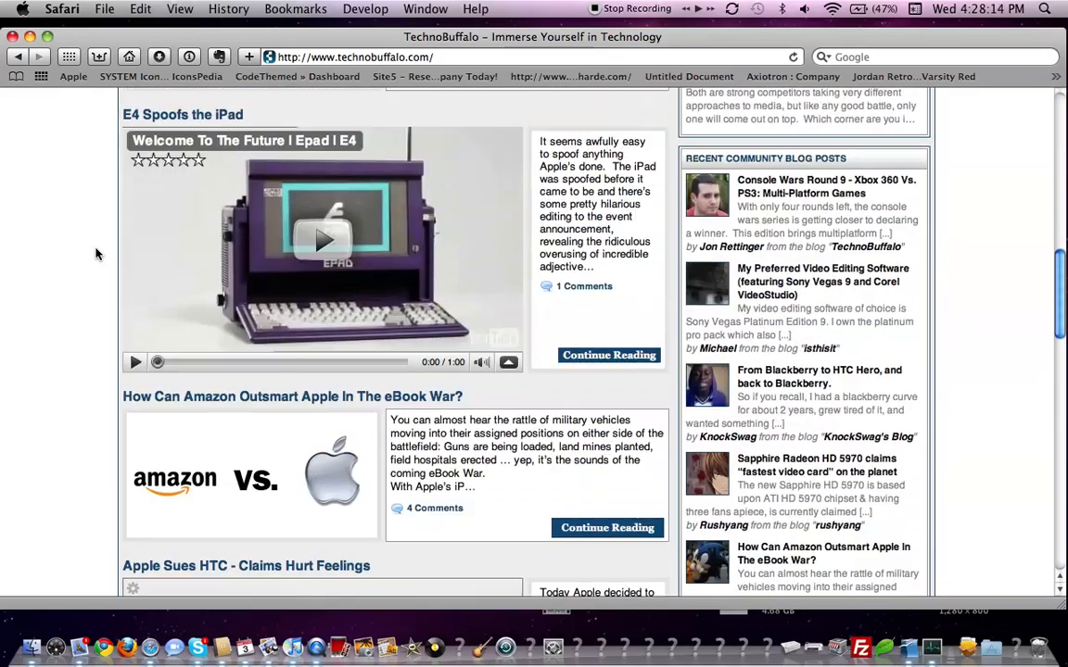
pyautogui.scroll(3)
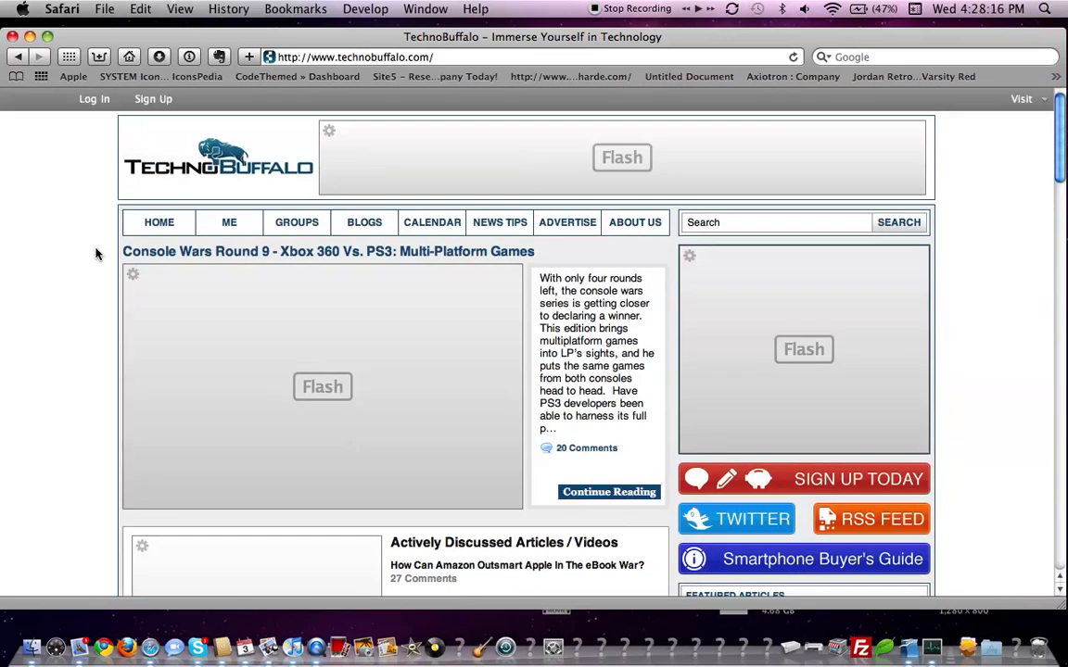
pyautogui.moveTo(500, 222)
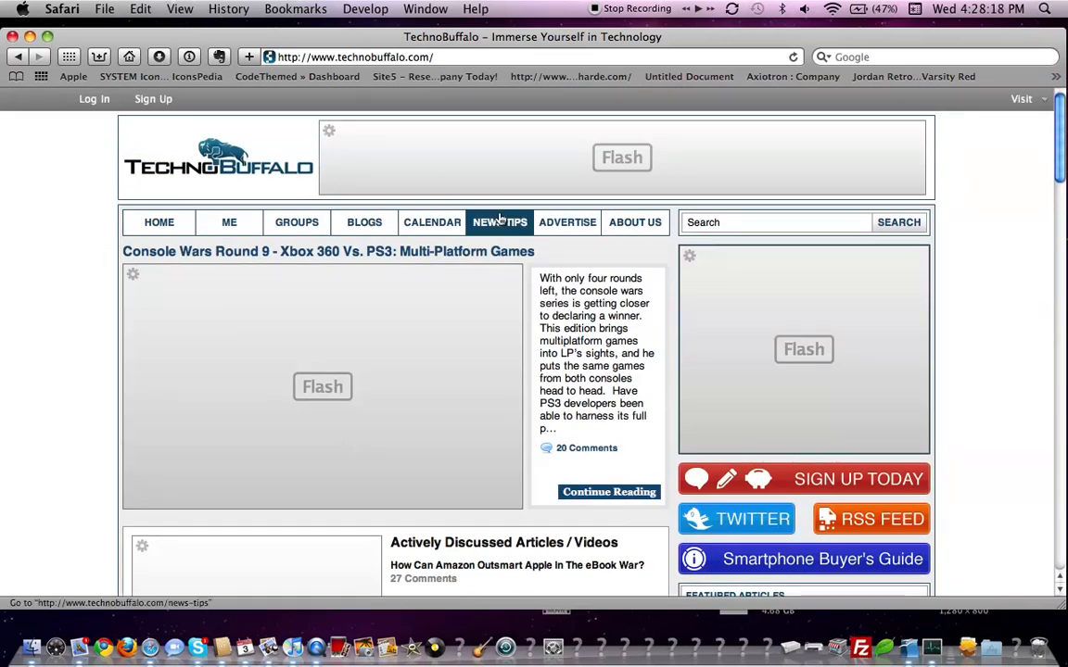
pyautogui.moveTo(485, 181)
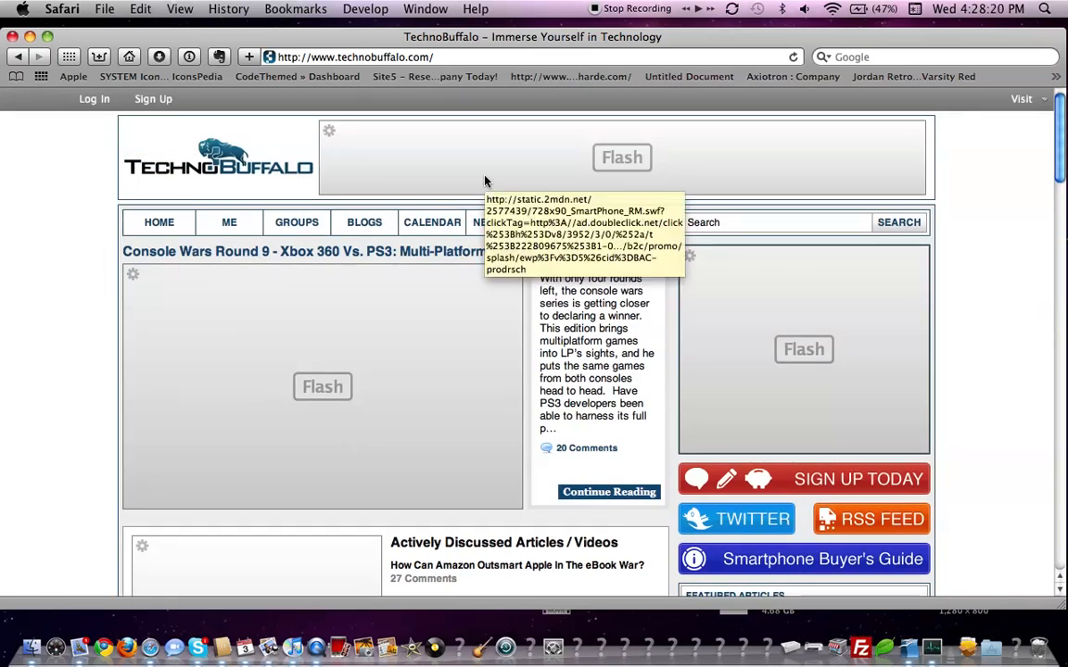
pyautogui.scroll(-3)
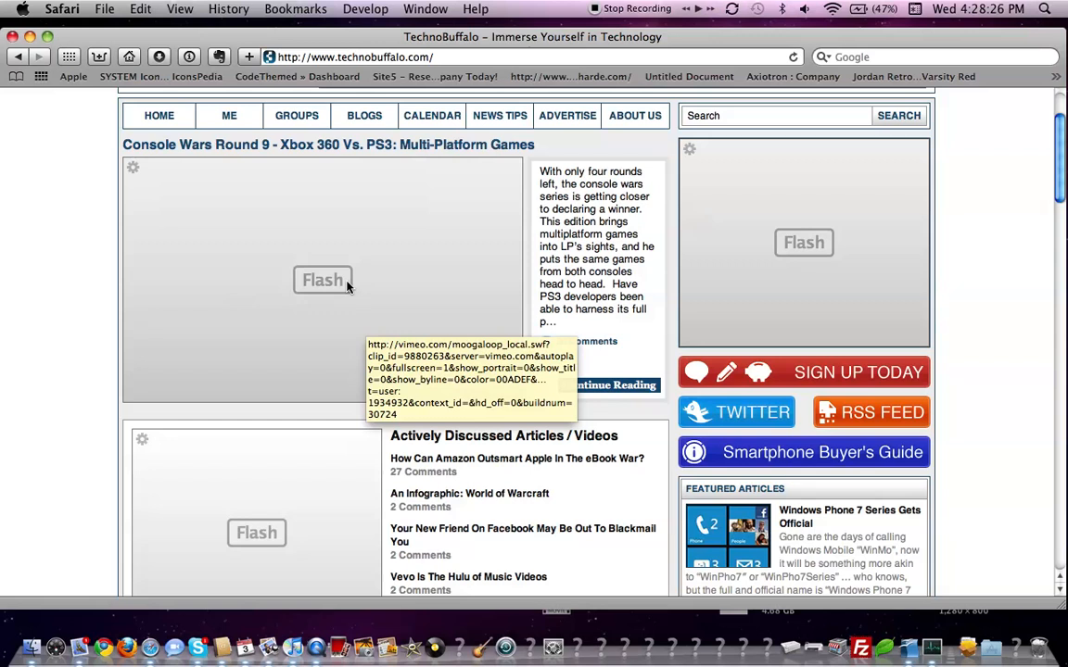
pyautogui.click(322, 280)
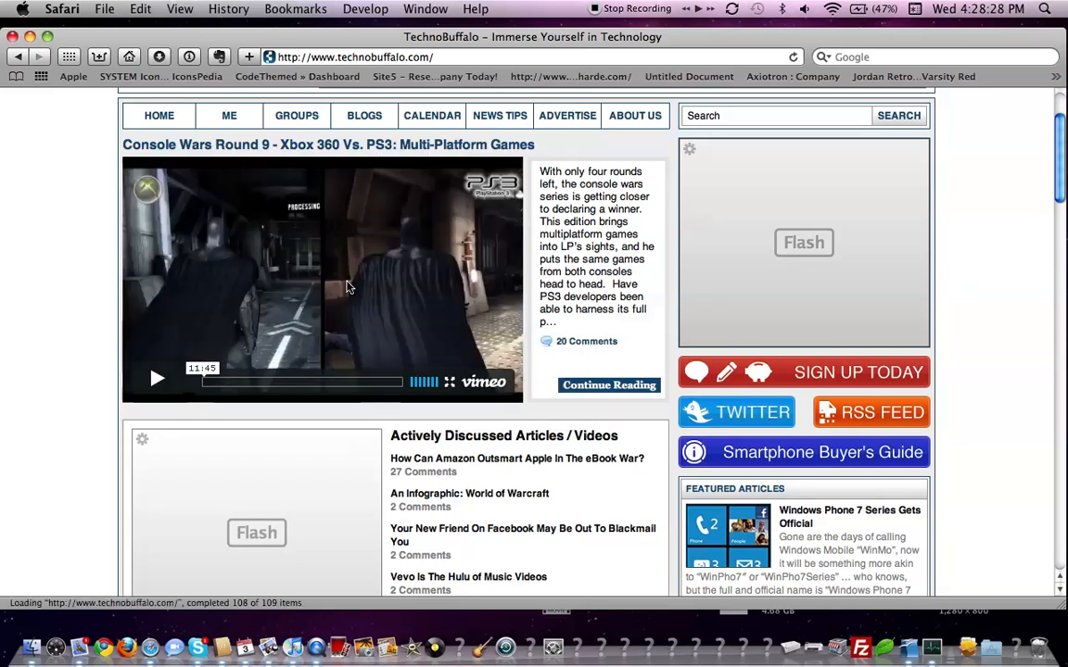
pyautogui.click(156, 378)
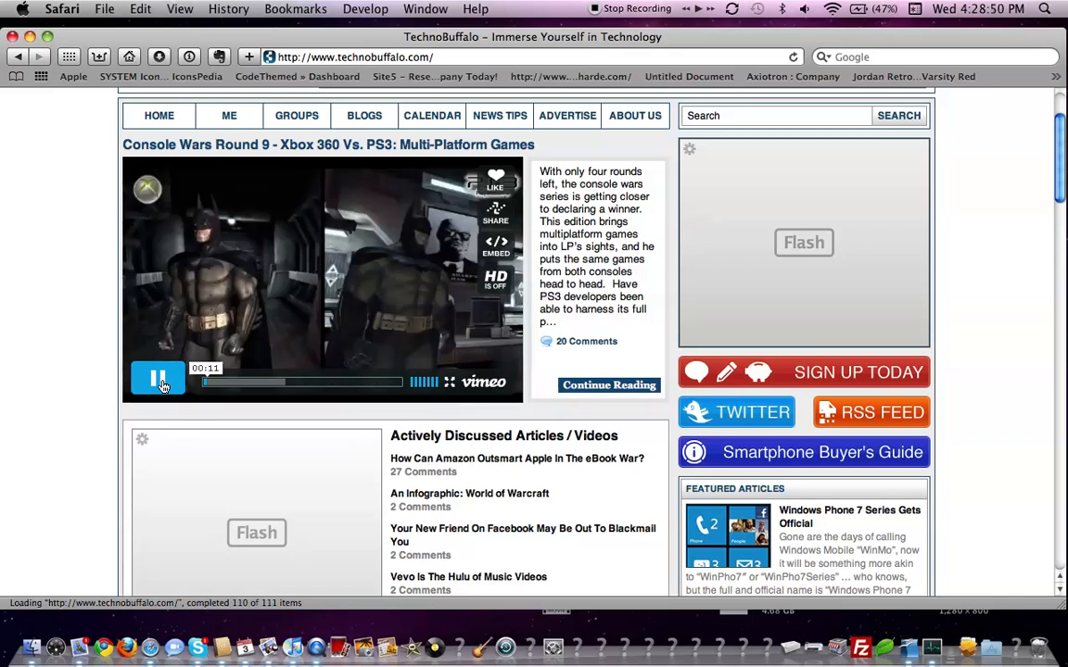
pyautogui.click(157, 380)
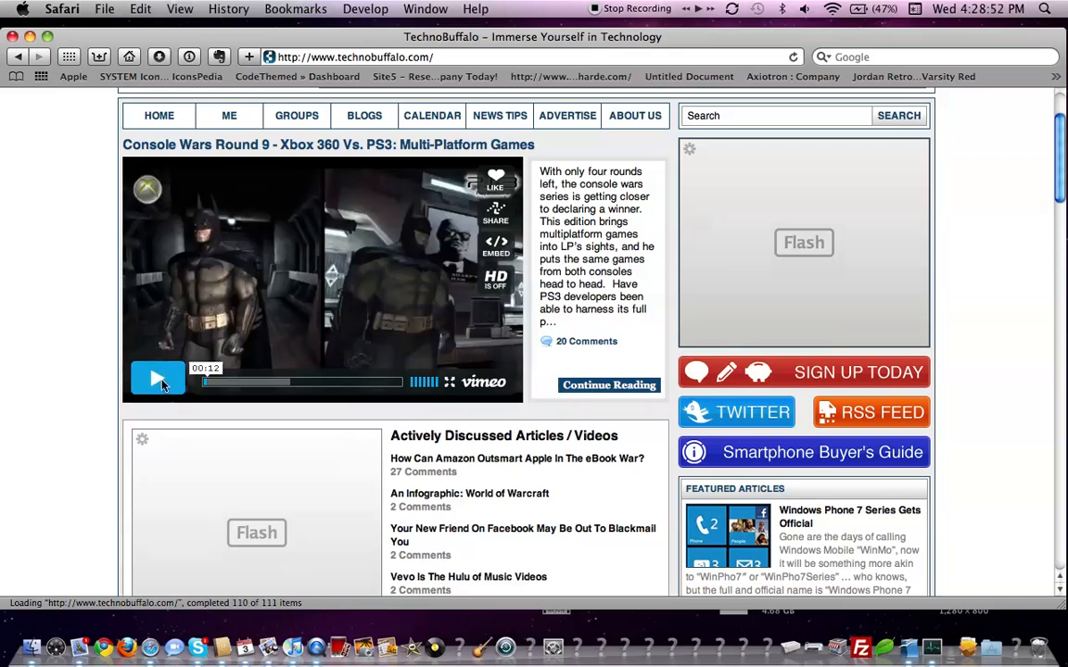
pyautogui.scroll(-3)
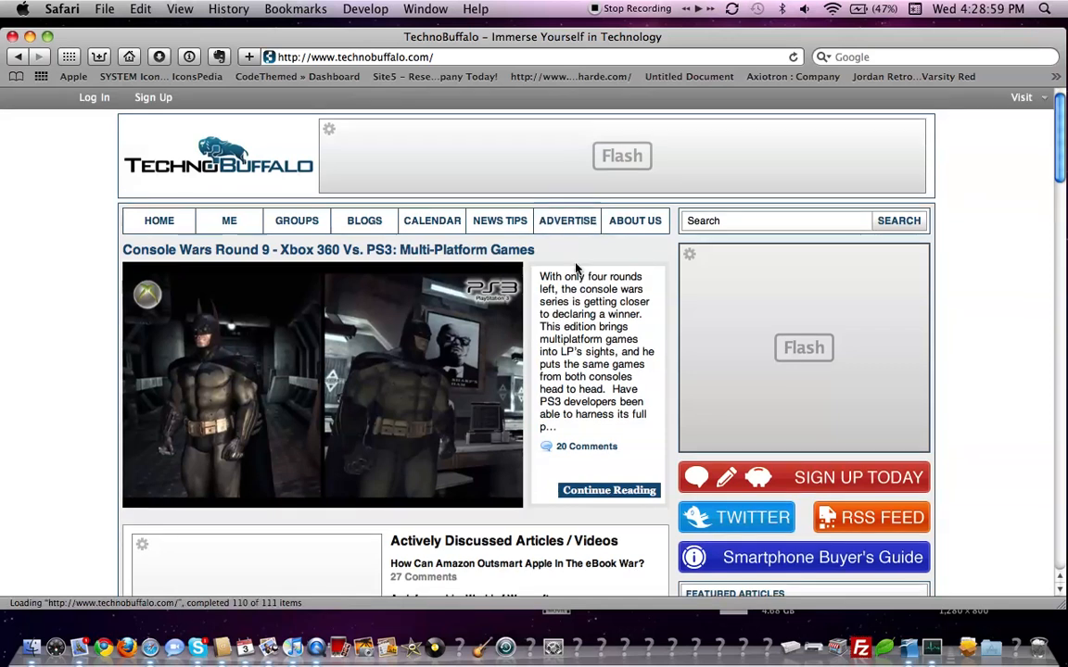
pyautogui.scroll(-3)
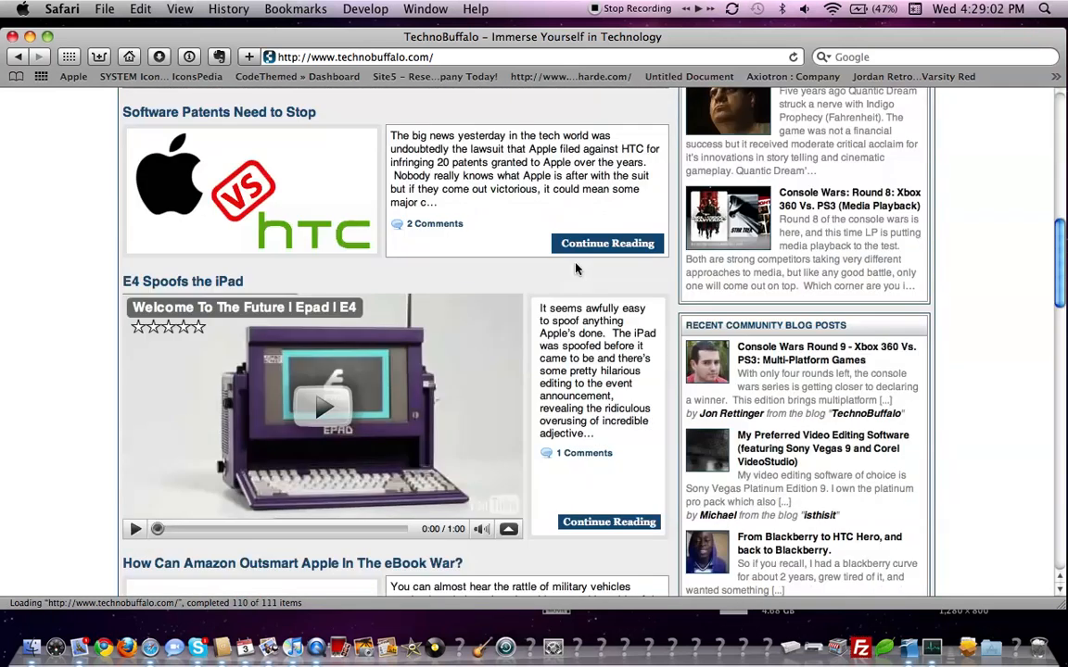
pyautogui.scroll(3)
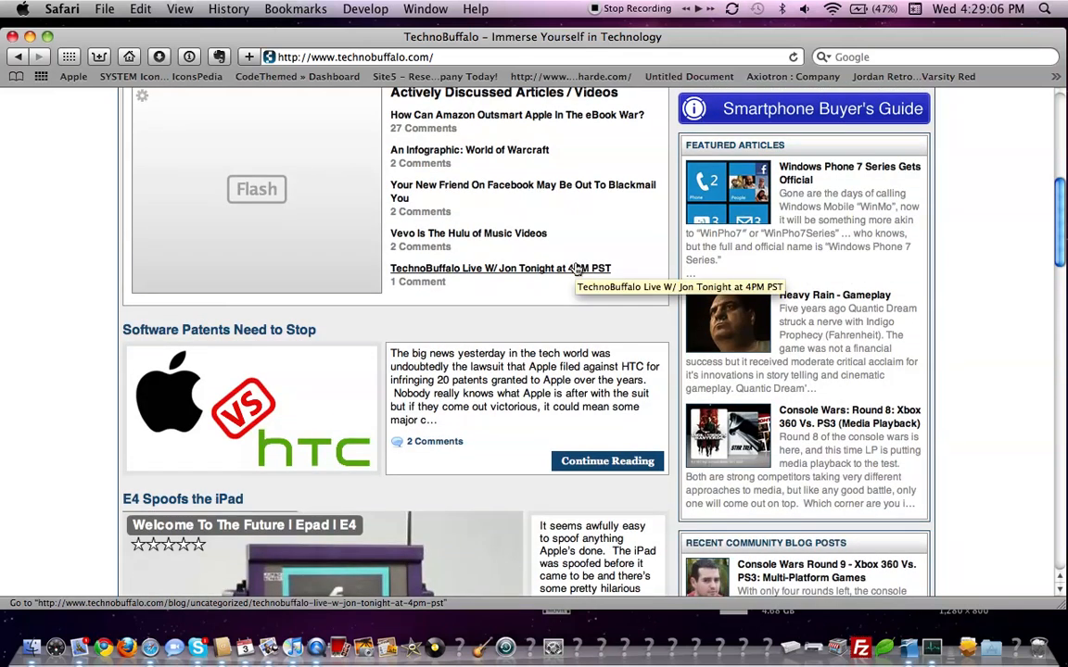
pyautogui.scroll(-3)
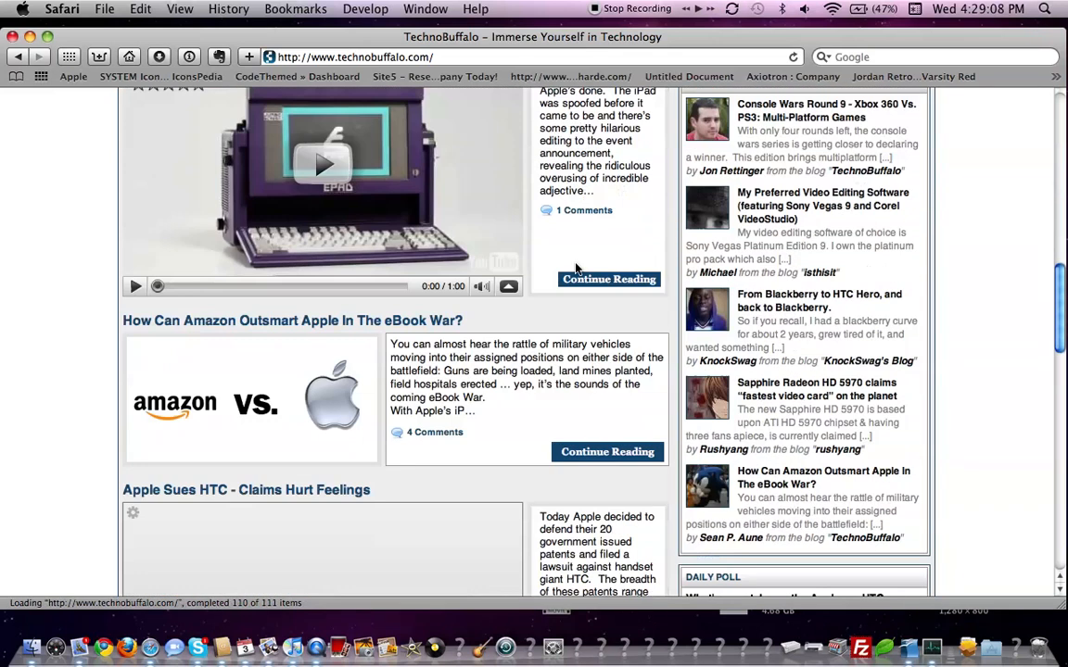
pyautogui.scroll(-3)
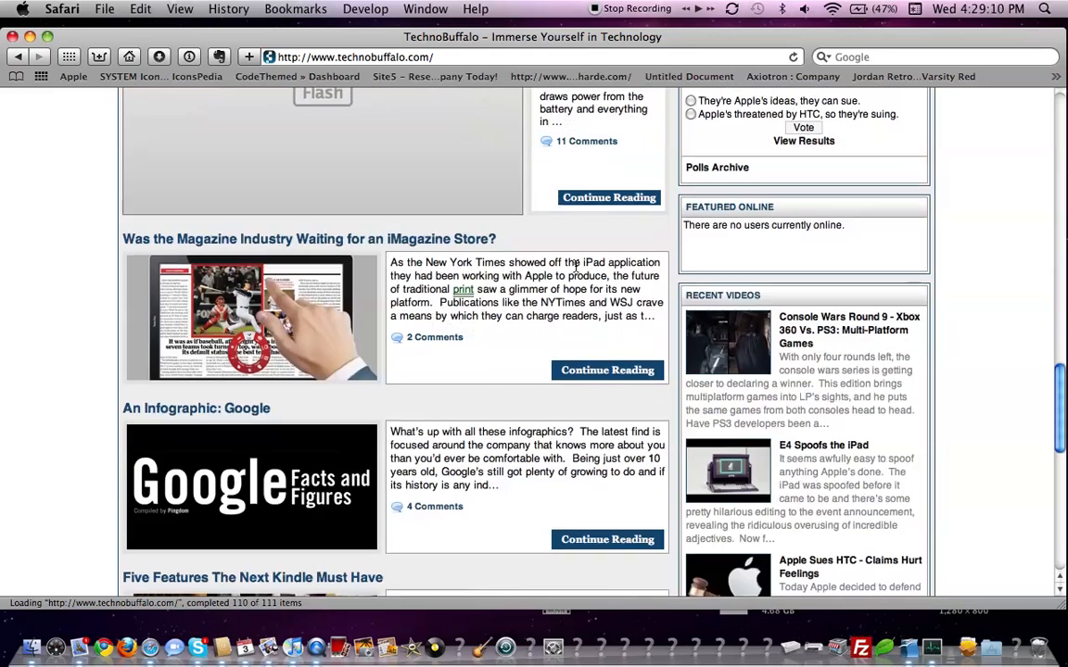
pyautogui.scroll(3)
pyautogui.write('yo')
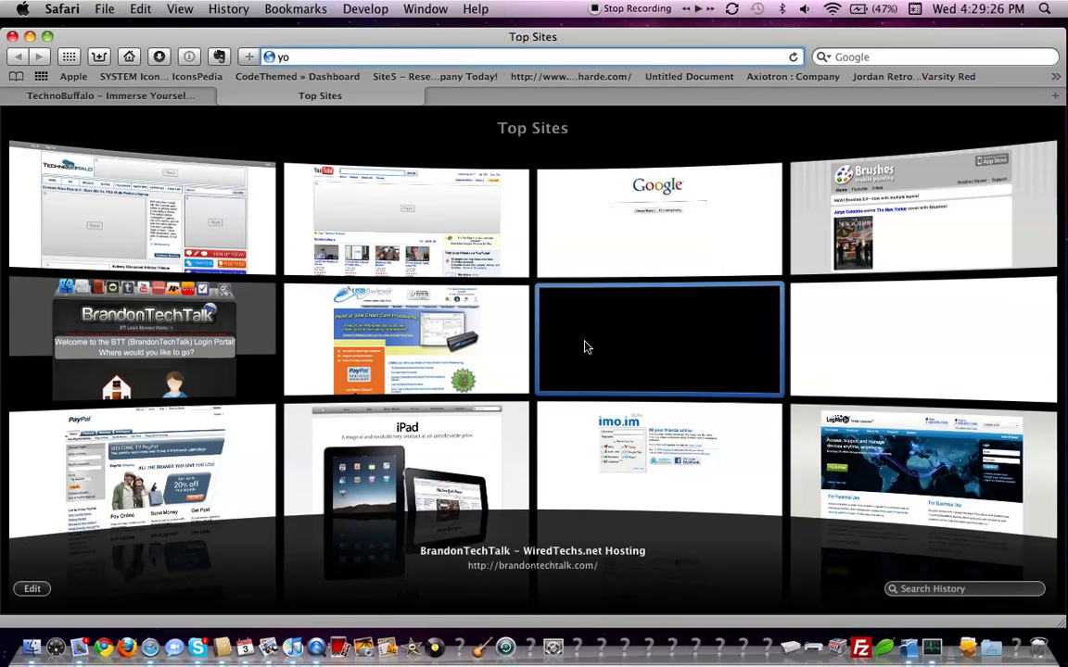
# Step: Go to youtube.com from the address bar suggestions in the second tab
pyautogui.click(405, 219)
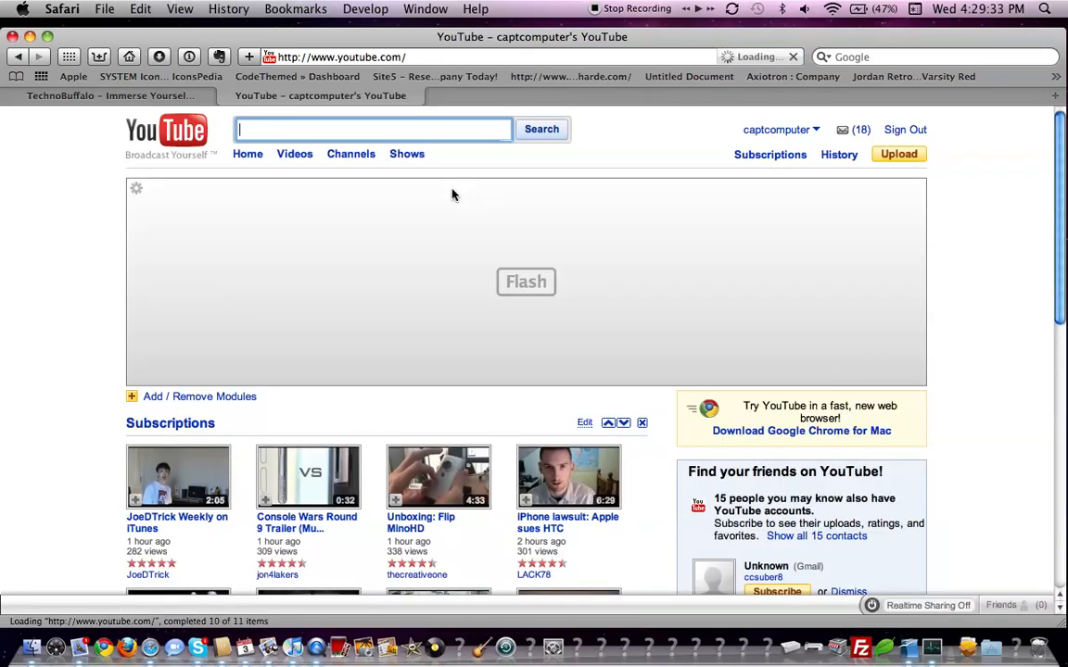
pyautogui.moveTo(454, 195)
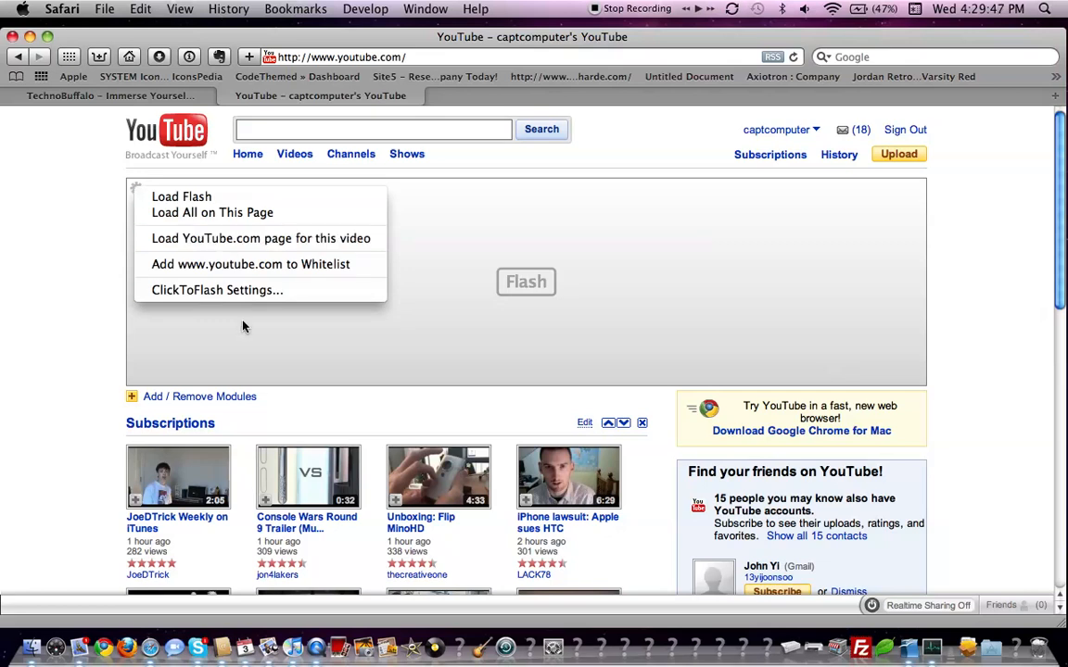
# Step: Bring up the ClickToFlash Settings window over the YouTube page
pyautogui.click(217, 289)
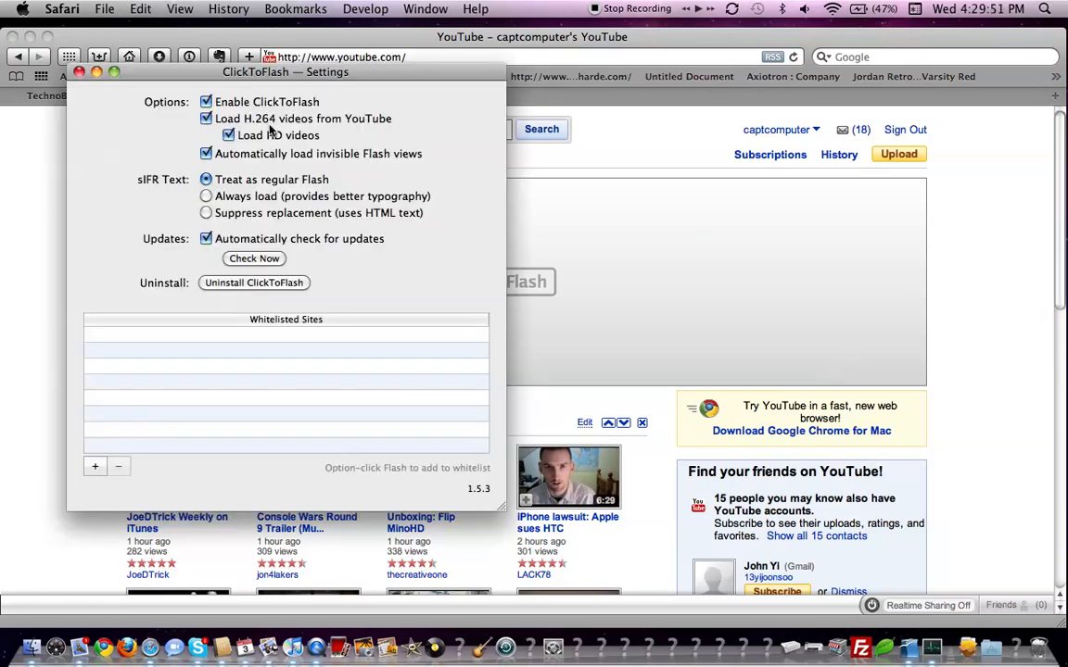
pyautogui.moveTo(206, 102)
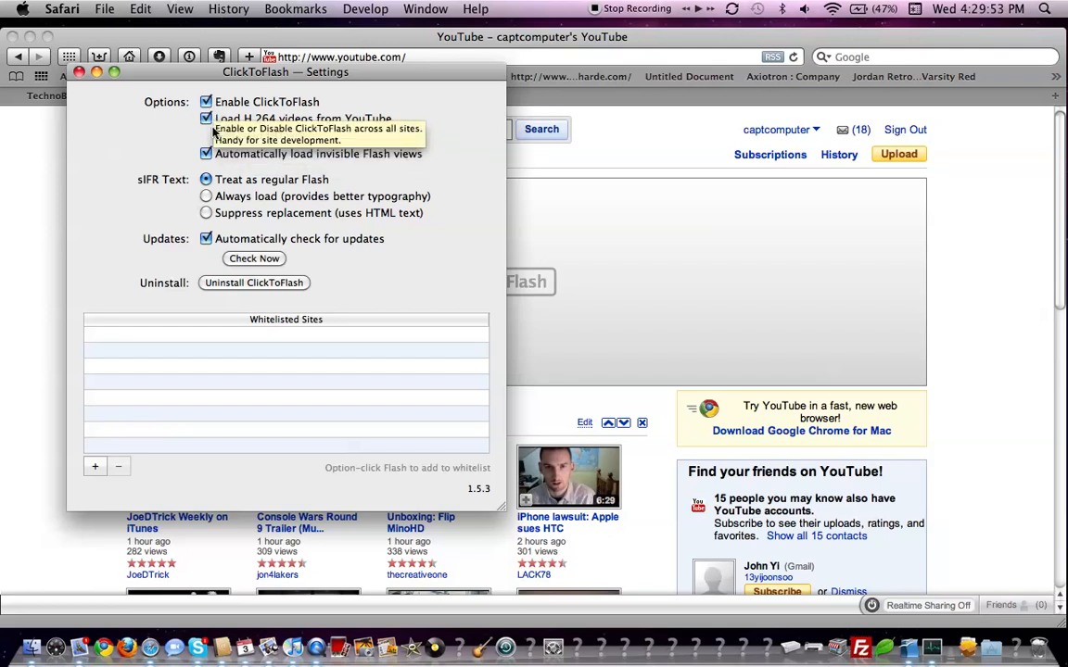
pyautogui.moveTo(259, 134)
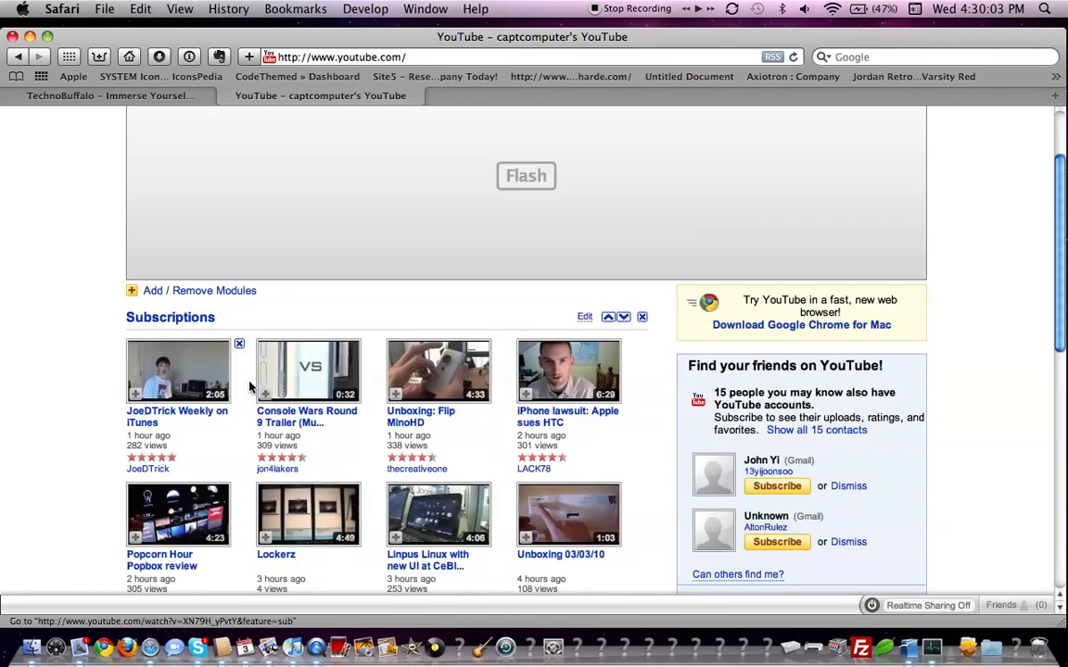
# Step: Open the Unboxing: Flip MinoHD video and load its HD H.264 QuickTime player
pyautogui.scroll(-3)
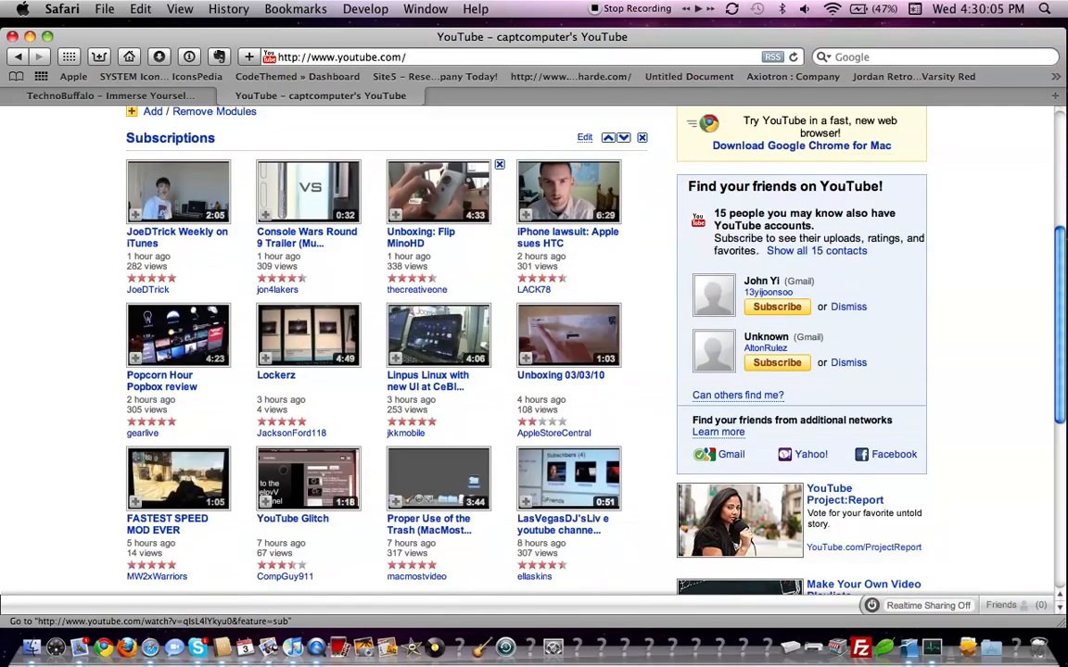
pyautogui.click(438, 191)
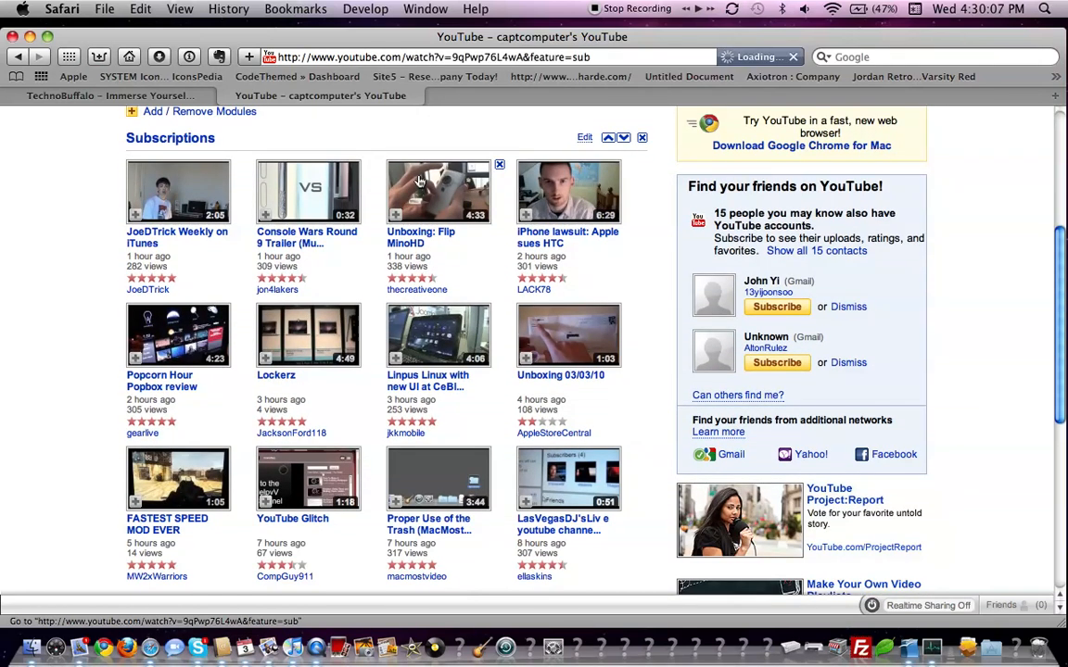
pyautogui.click(438, 191)
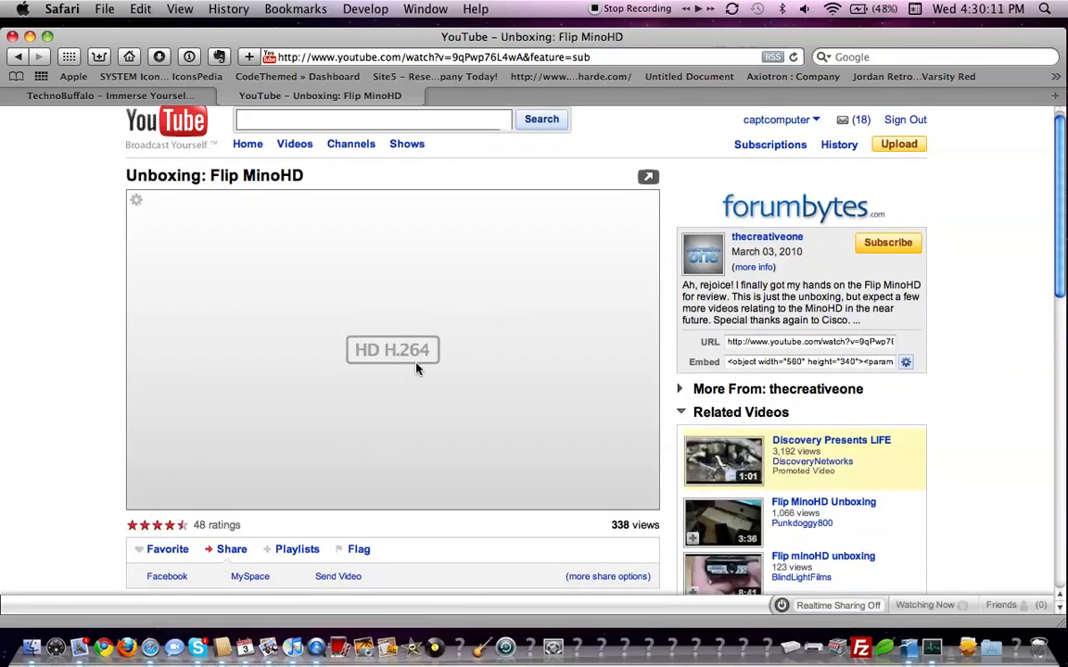
pyautogui.moveTo(390, 362)
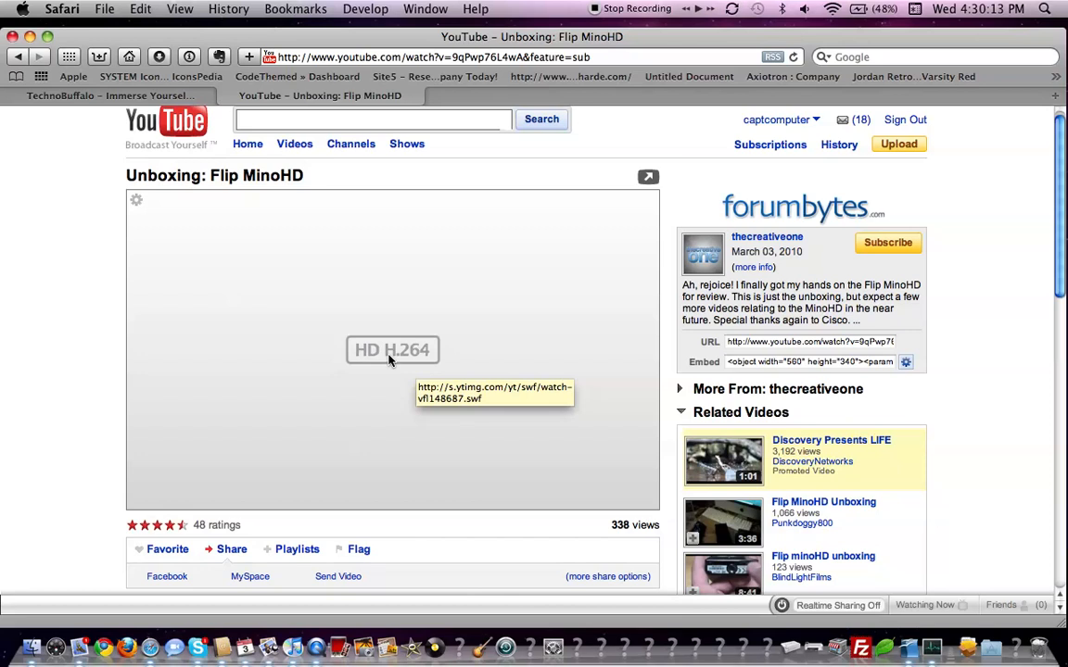
pyautogui.moveTo(426, 367)
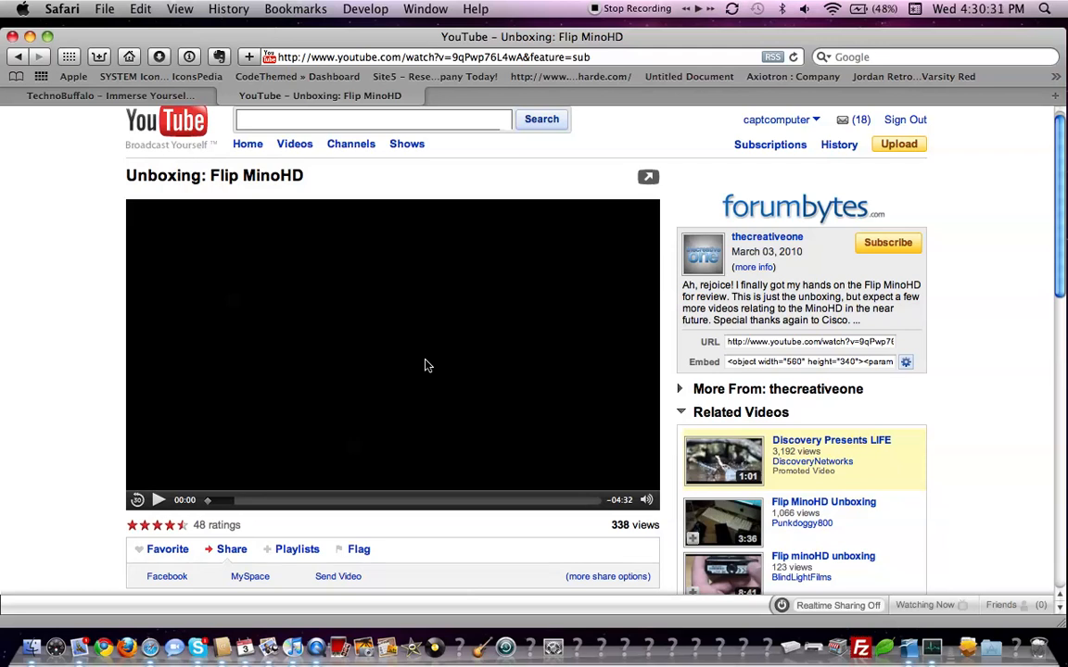
# Step: Play and pause the Flip MinoHD unboxing video, reload the page, then play it again
pyautogui.click(160, 500)
pyautogui.write('Clicktoflash')
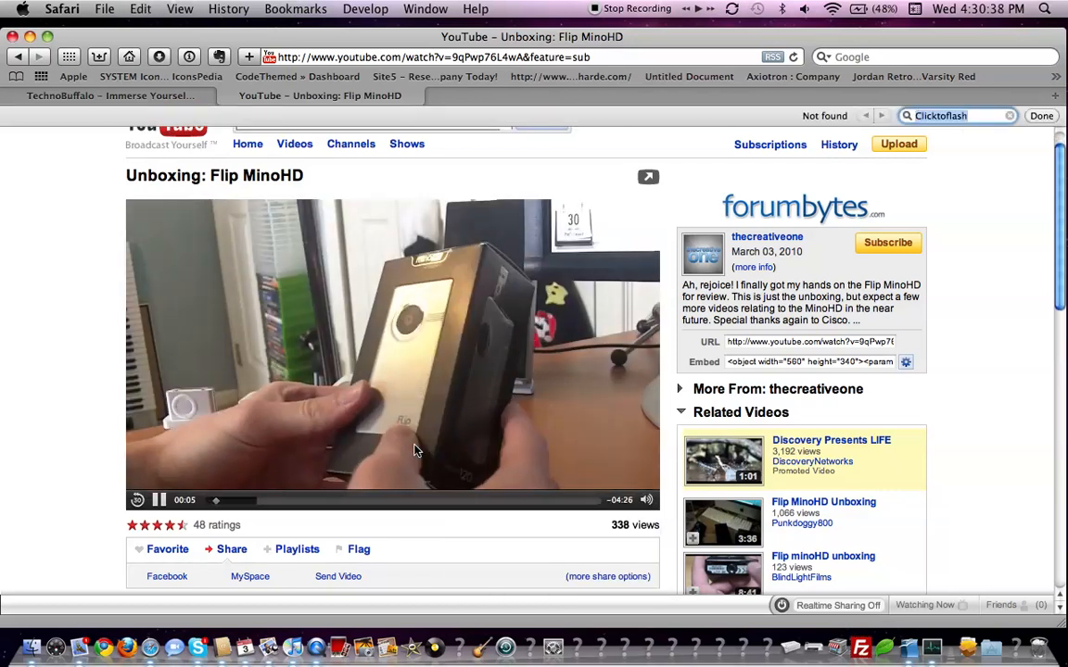
pyautogui.click(1042, 115)
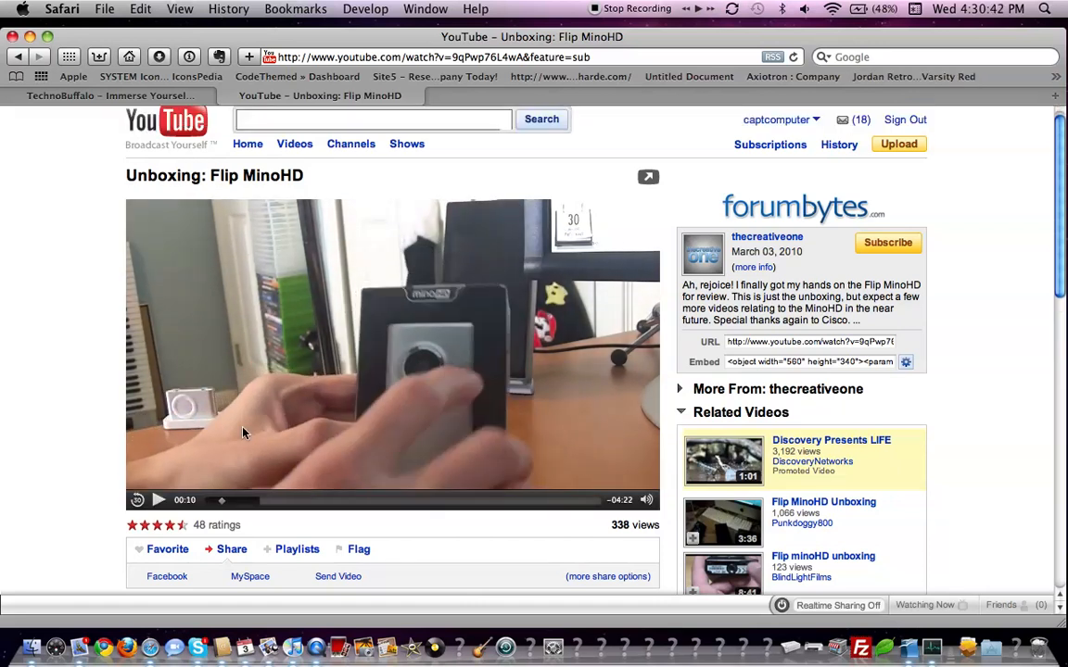
pyautogui.rightClick(244, 433)
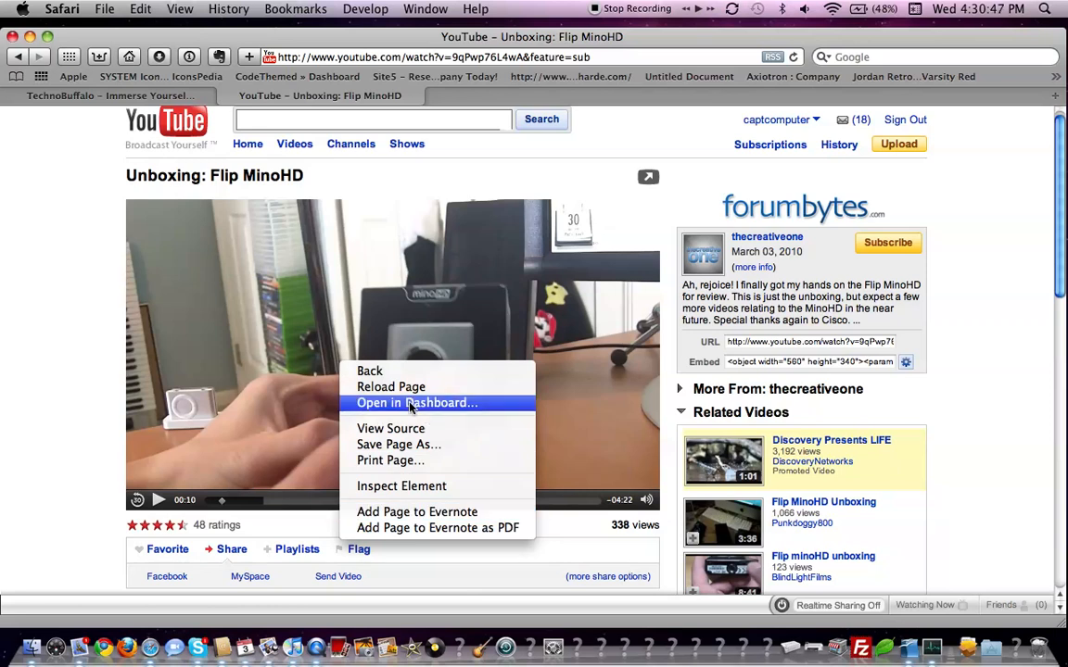
pyautogui.moveTo(74, 419)
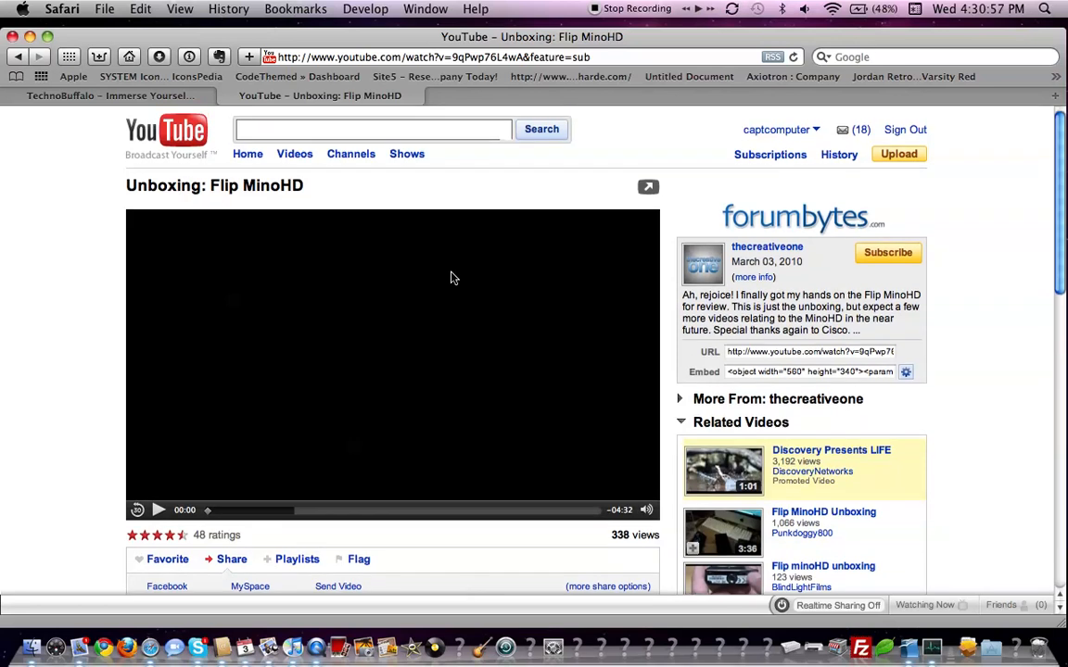
pyautogui.click(159, 510)
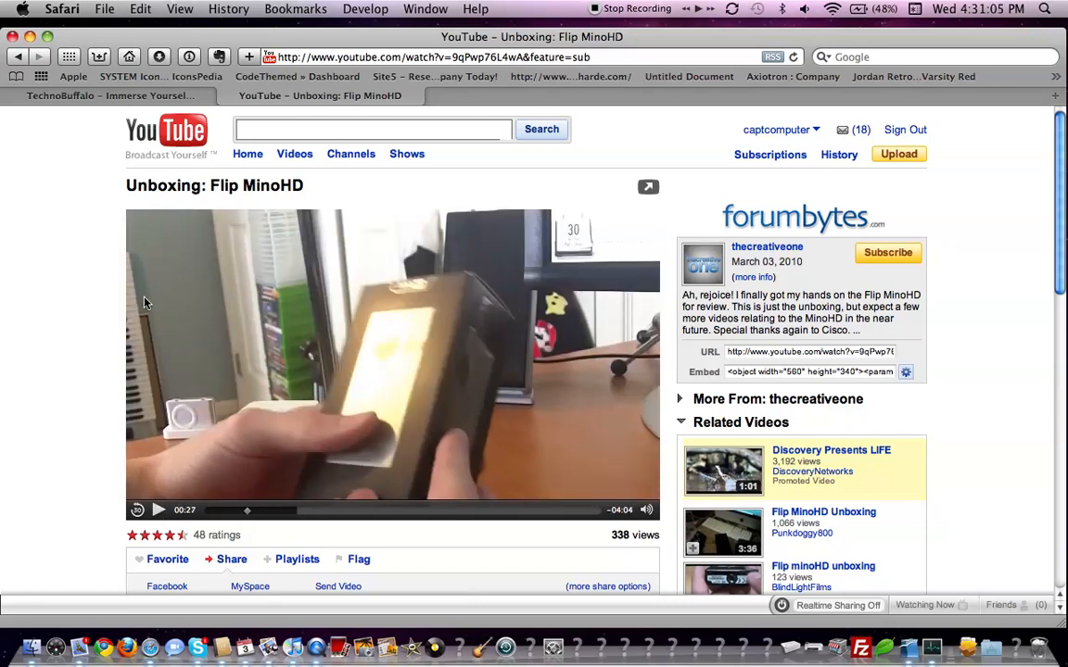
# Step: Return to the YouTube home page and browse down to the featured videos
pyautogui.click(167, 134)
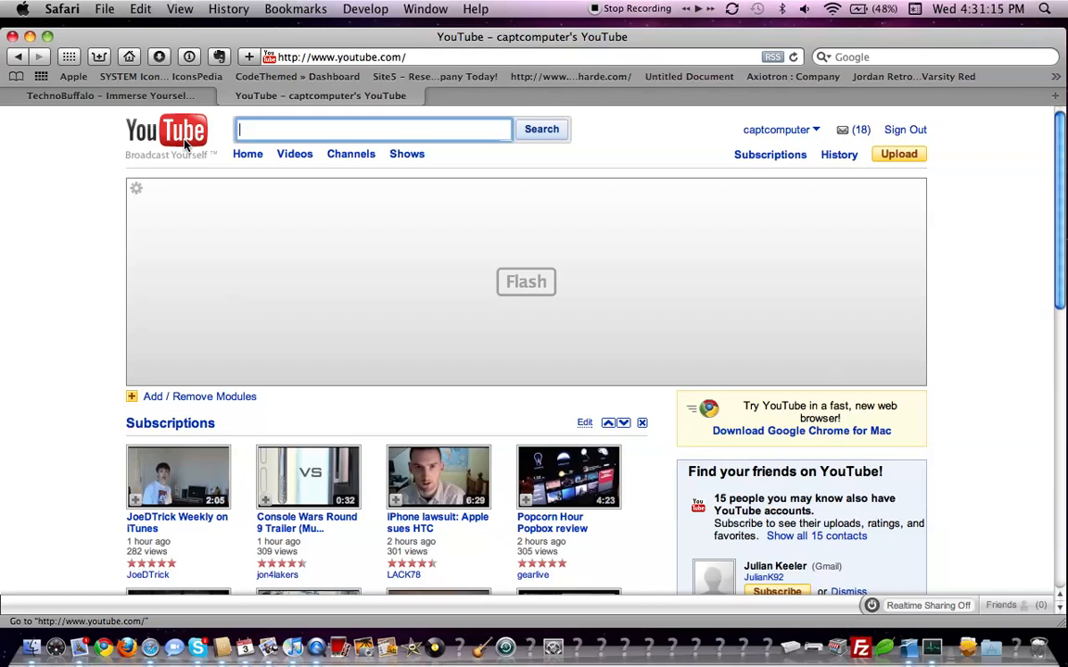
pyautogui.scroll(-3)
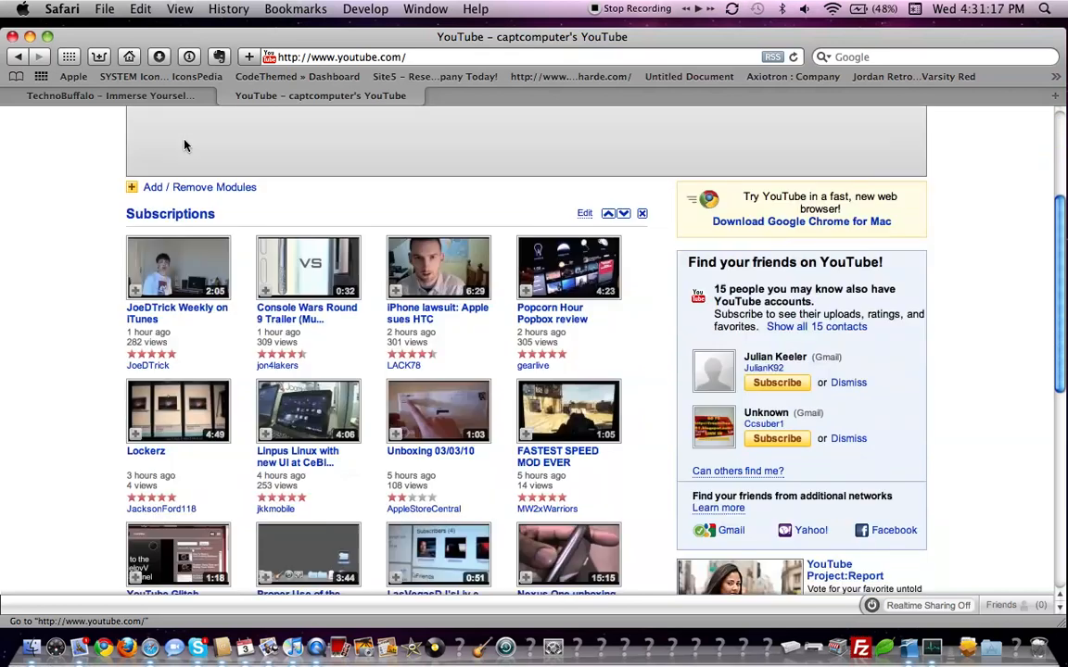
pyautogui.scroll(-3)
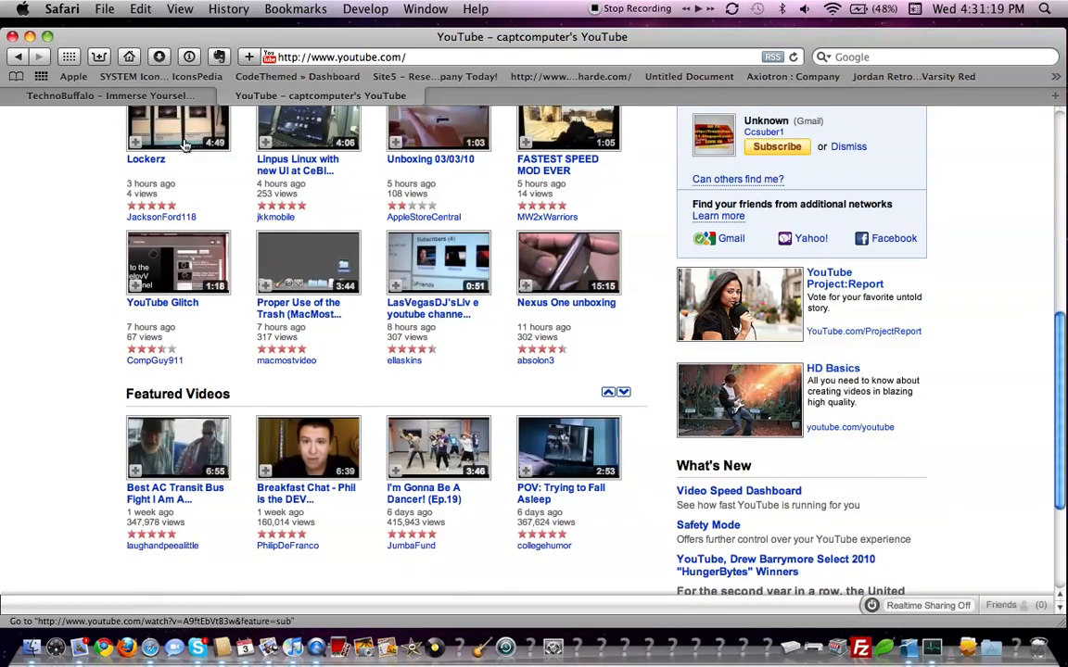